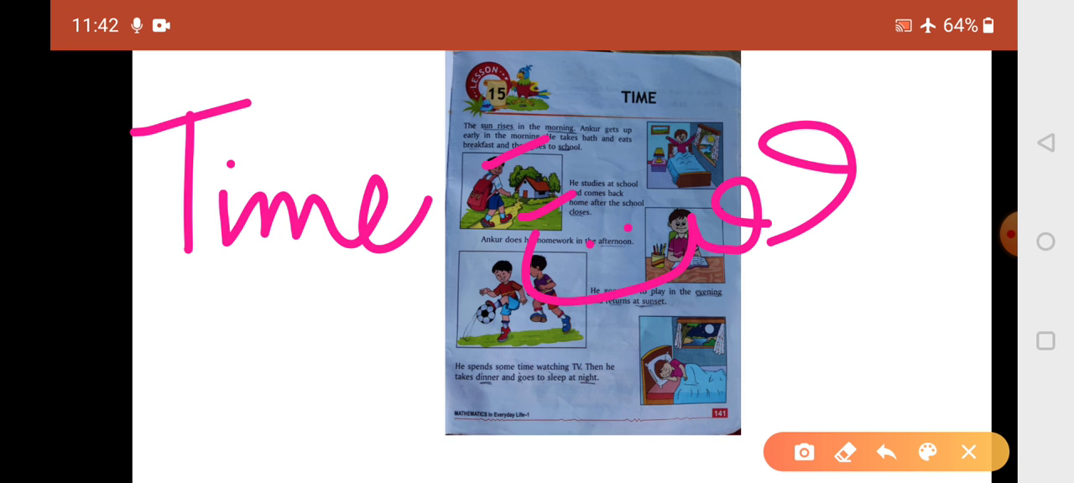
Wipe the pink handwritten Time notes so the textbook page shows clean.
left_click(968, 453)
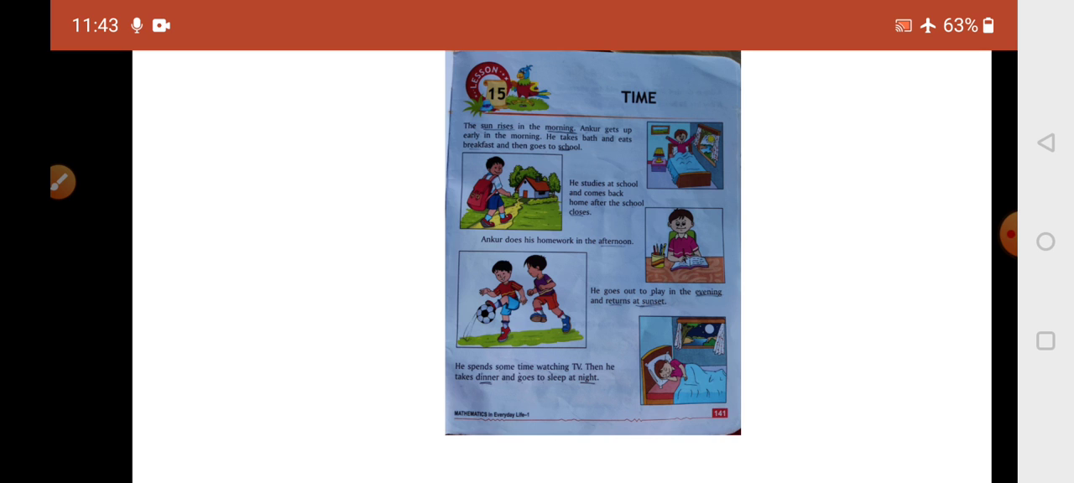
Underline the evening playing and afternoon homework sentences, leaving a short pink stroke near the bottom.
left_click_drag(695, 312, 739, 312)
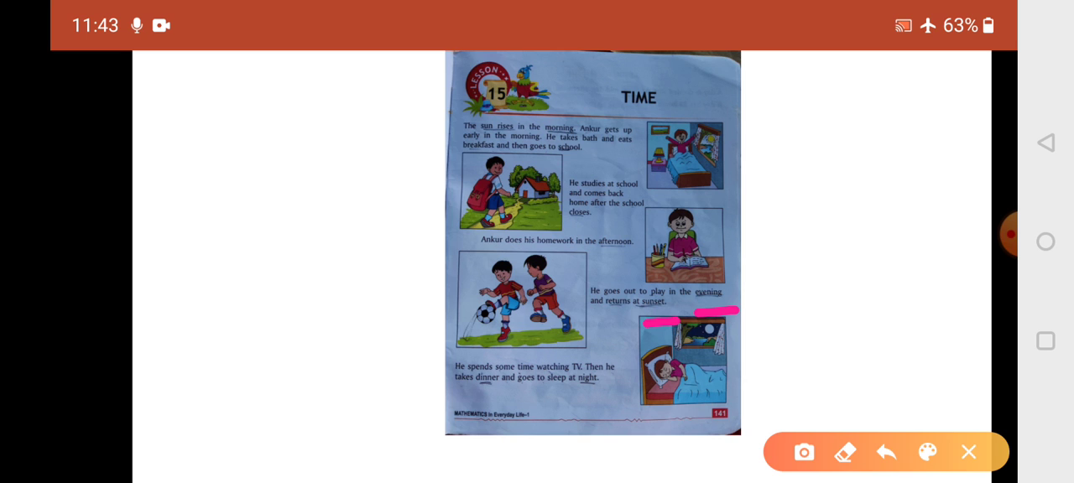
left_click(598, 258)
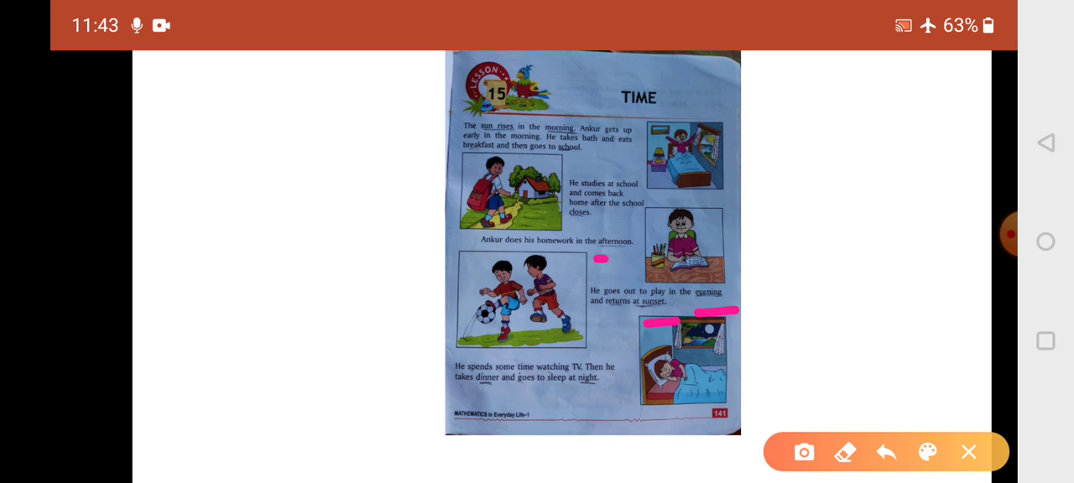
left_click_drag(587, 258, 638, 258)
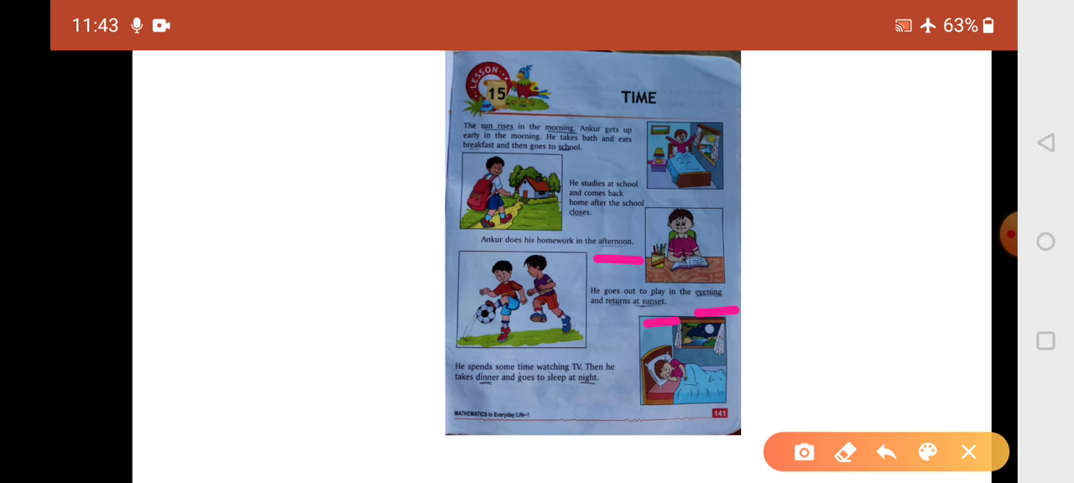
left_click_drag(545, 146, 589, 146)
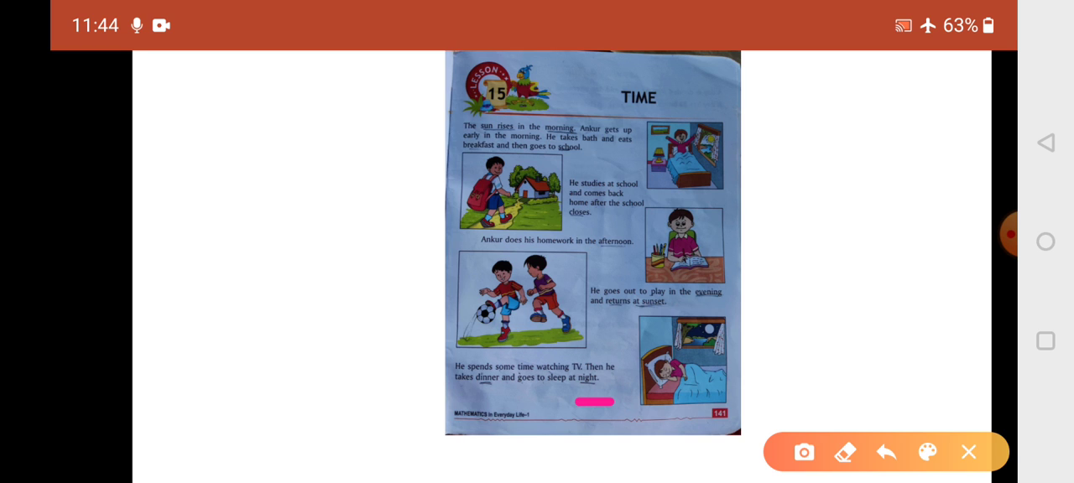
Write morning, afternoon and evening across the Time page, then wipe the strokes clean.
left_click_drag(171, 226, 227, 171)
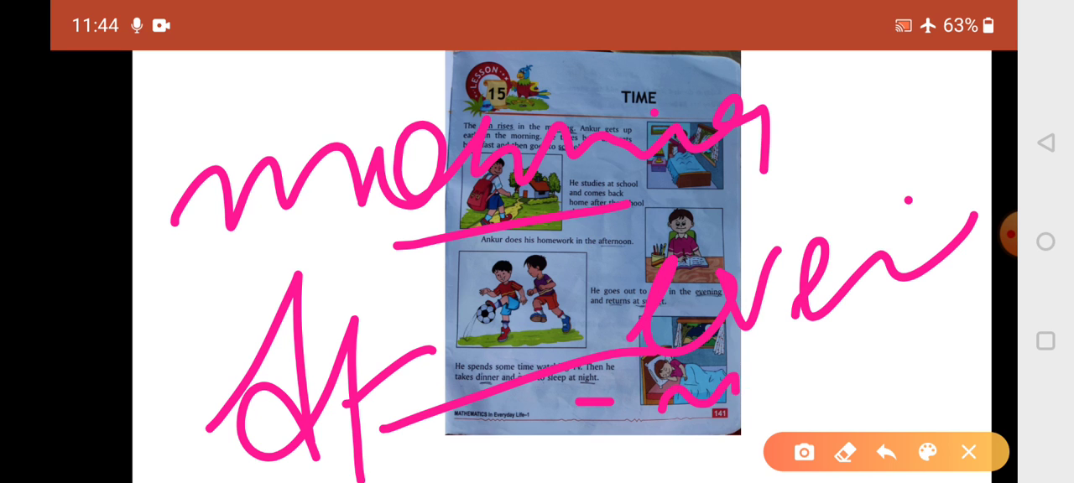
left_click(968, 453)
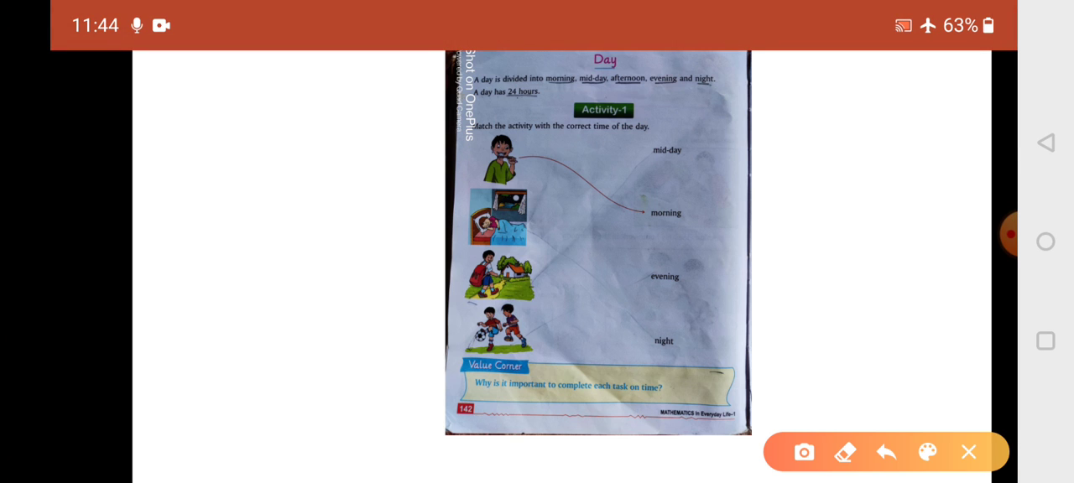
Underline the parts of the day, write 'Day = 24 hours, 1 hr = 60 minutes', then wipe it all.
left_click_drag(555, 101, 590, 98)
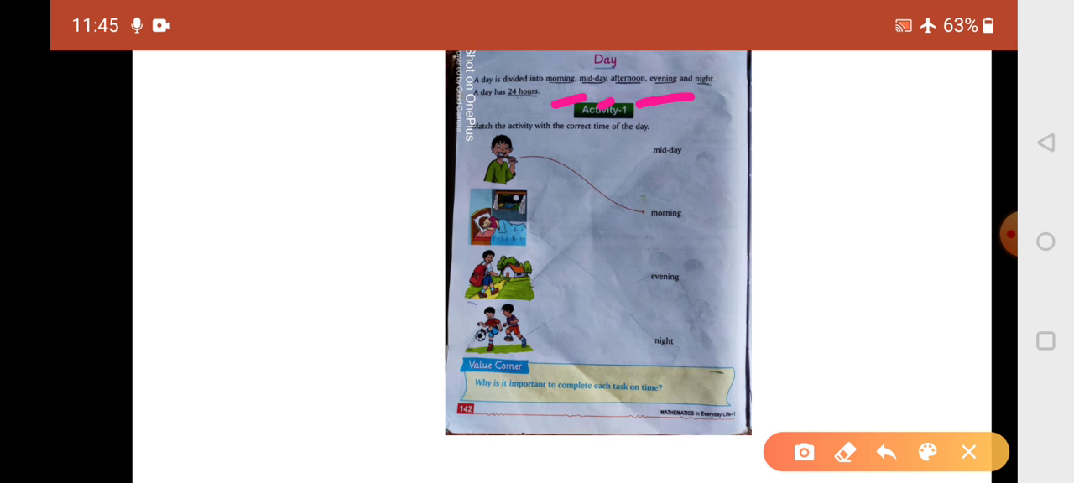
left_click_drag(735, 94, 770, 90)
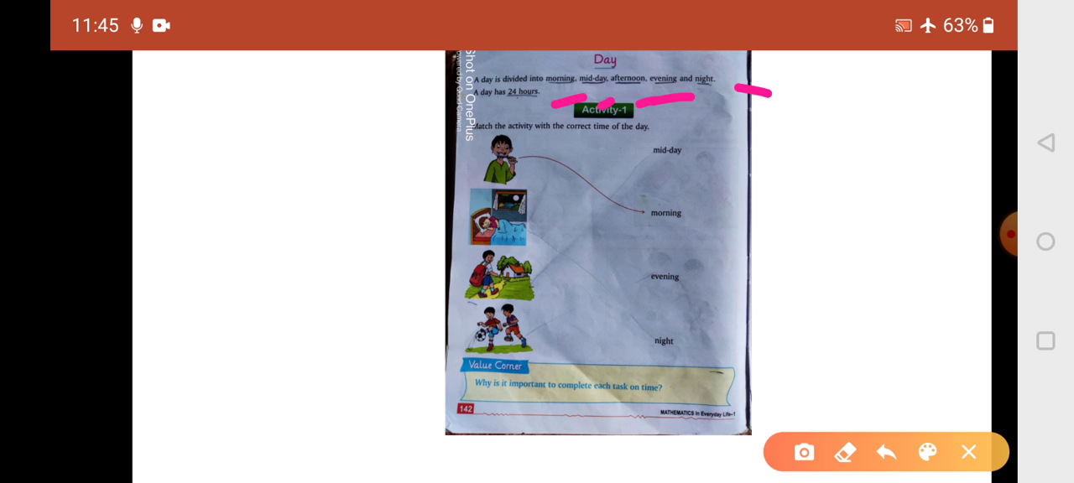
left_click_drag(214, 176, 268, 294)
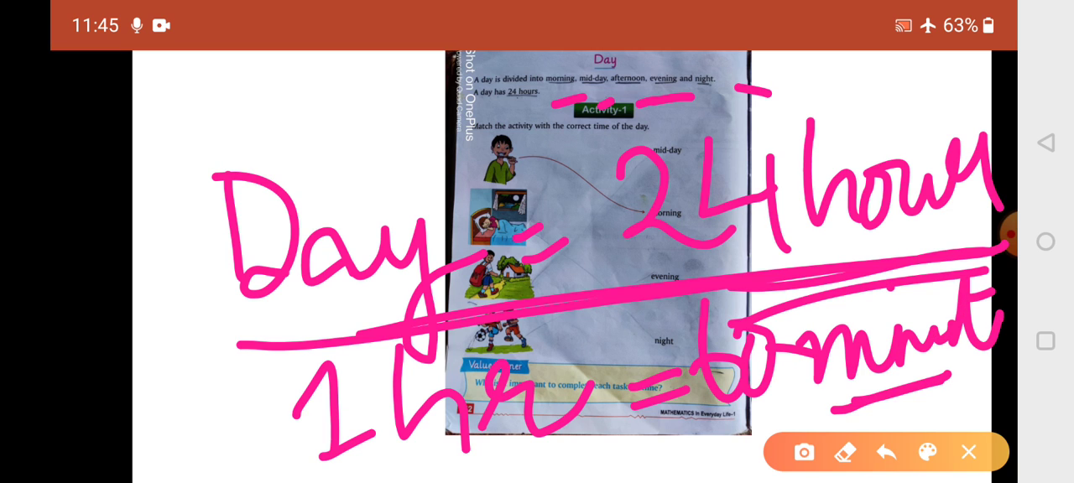
left_click(969, 453)
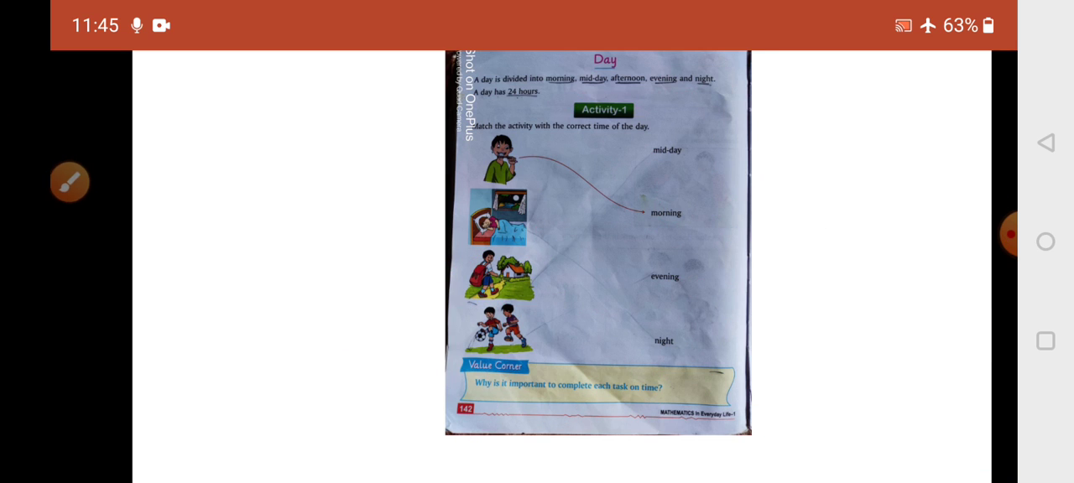
Trace the line matching the first picture to morning, then write '1 week = 7d' over the next page.
left_click_drag(520, 158, 646, 225)
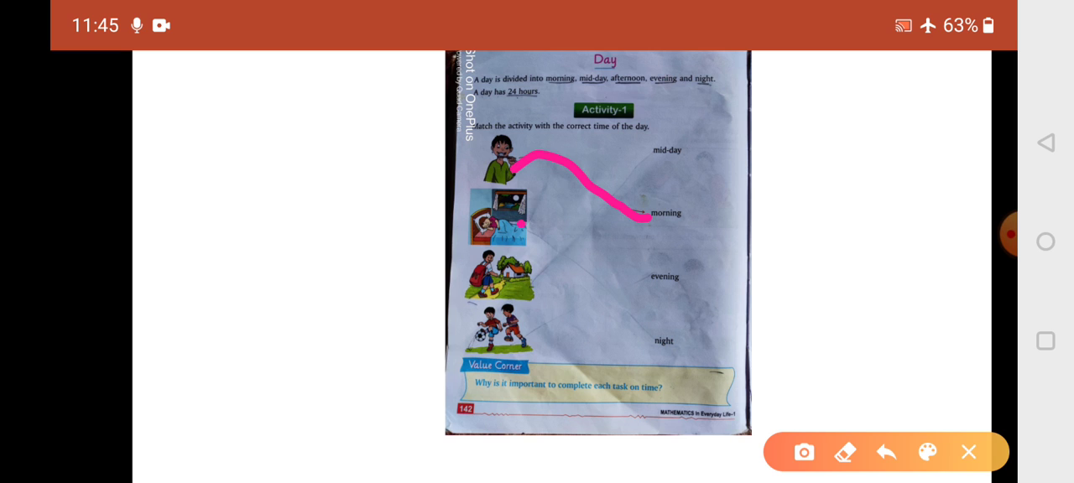
left_click_drag(520, 227, 652, 345)
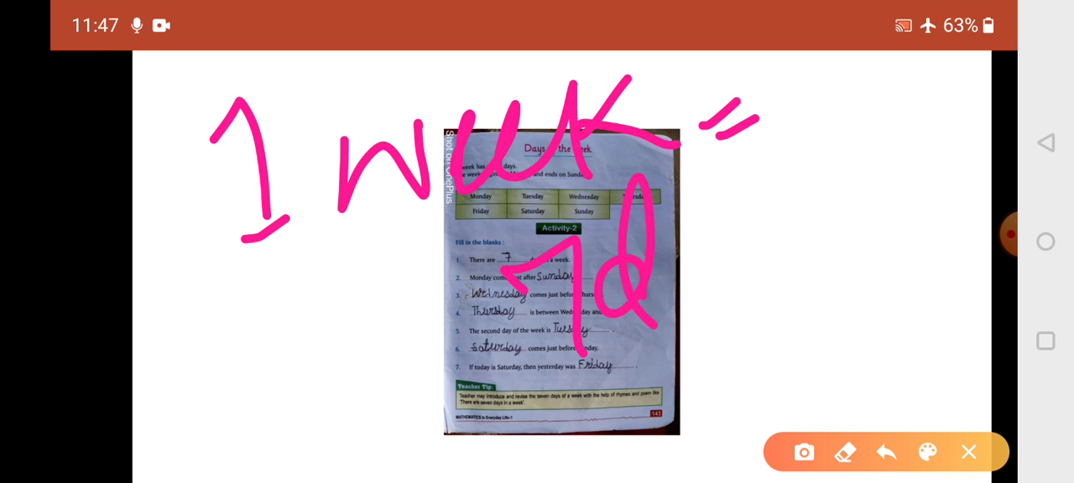
Write Monday through Sunday over the page and underline Monday and Wed before wiping the list.
left_click_drag(672, 269, 856, 336)
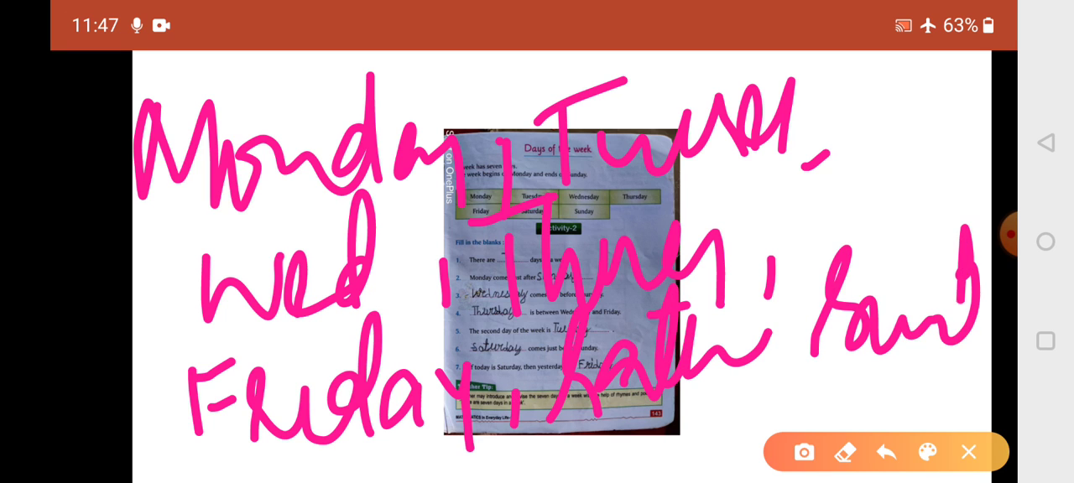
left_click_drag(168, 235, 361, 219)
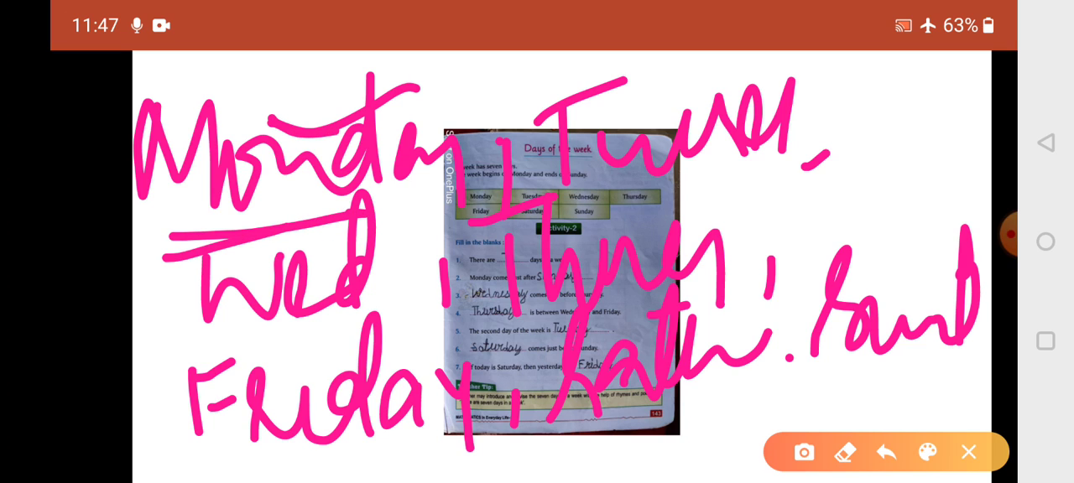
left_click_drag(864, 238, 1004, 176)
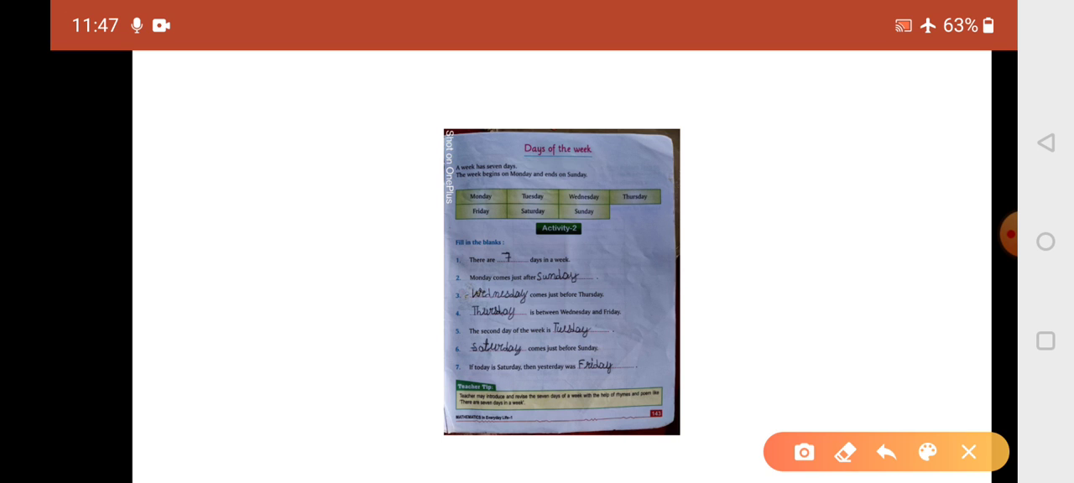
Tick the Sunday, Wednesday, Thursday, Saturday and Friday answers in Activity 2's blanks.
left_click_drag(608, 288, 730, 244)
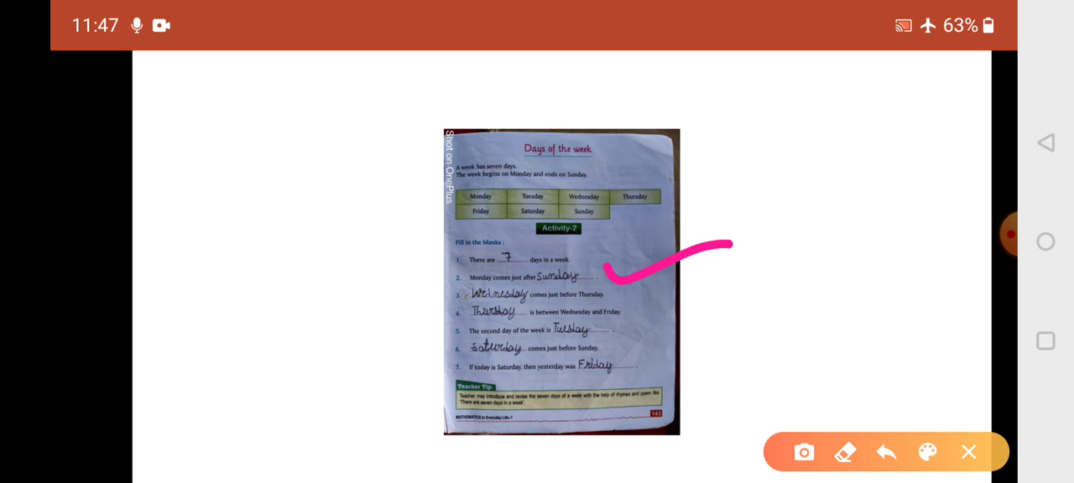
left_click_drag(433, 300, 478, 288)
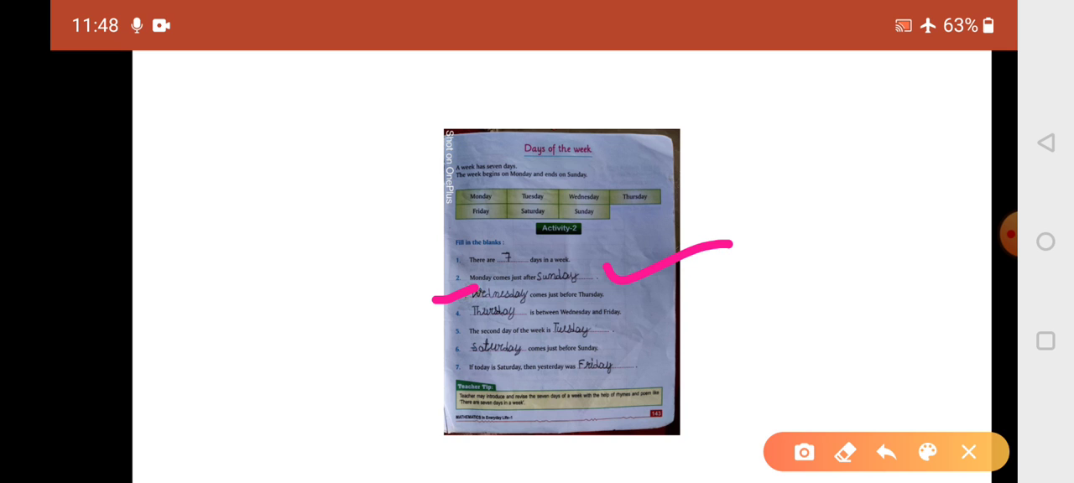
left_click_drag(663, 322, 725, 286)
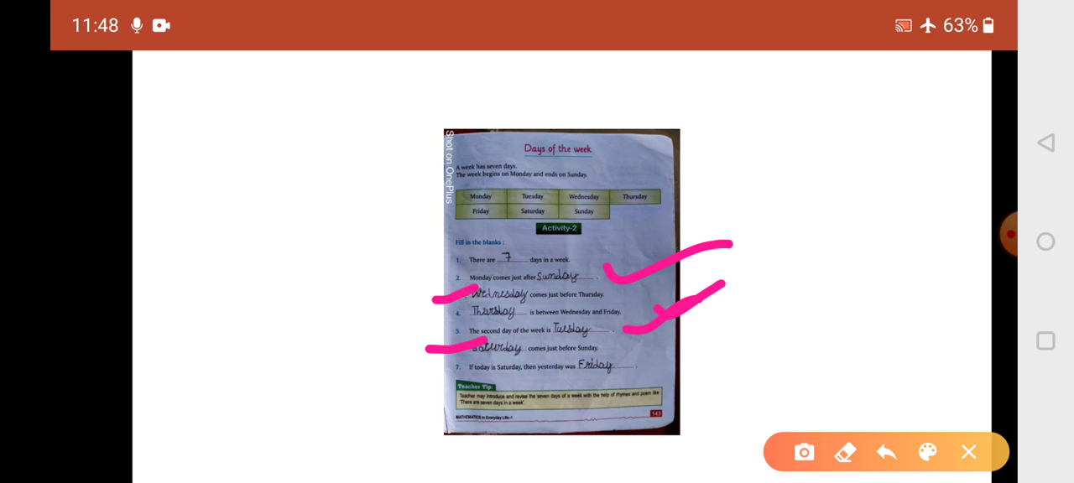
left_click_drag(637, 369, 764, 339)
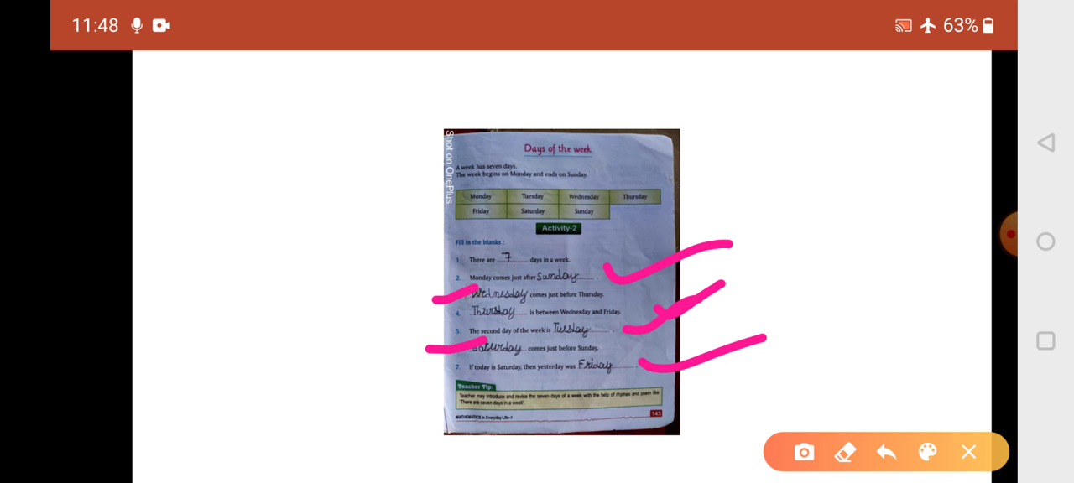